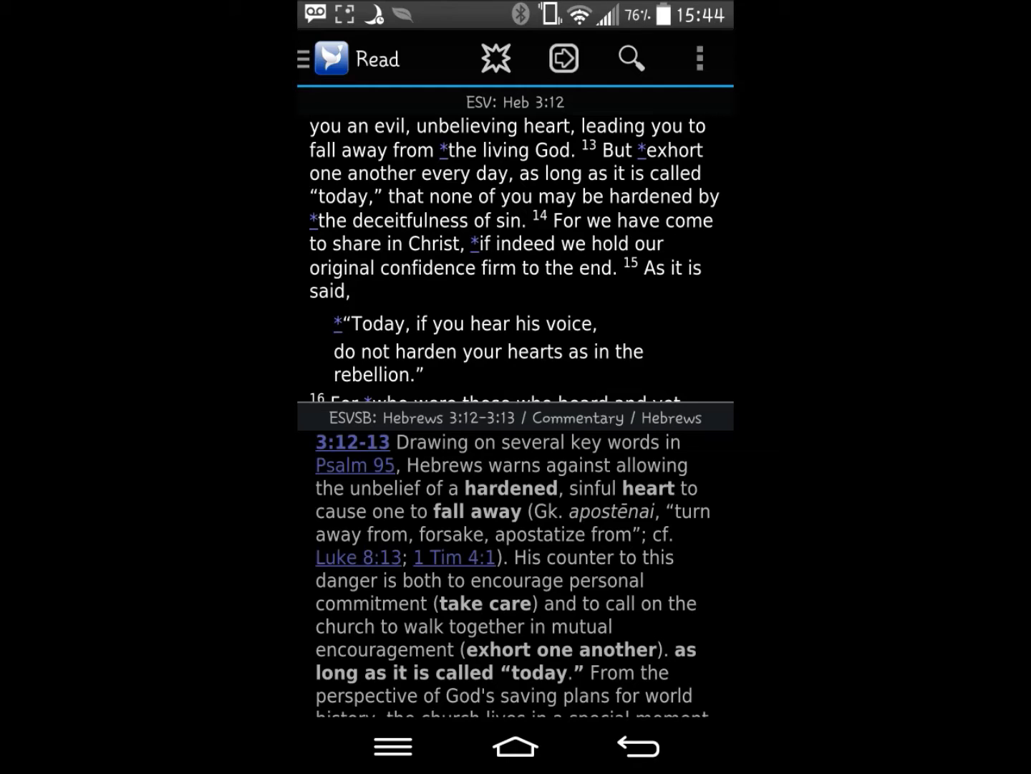
- Leave the Hebrews reading view and go to Settings > Display Settings
left_click(304, 58)
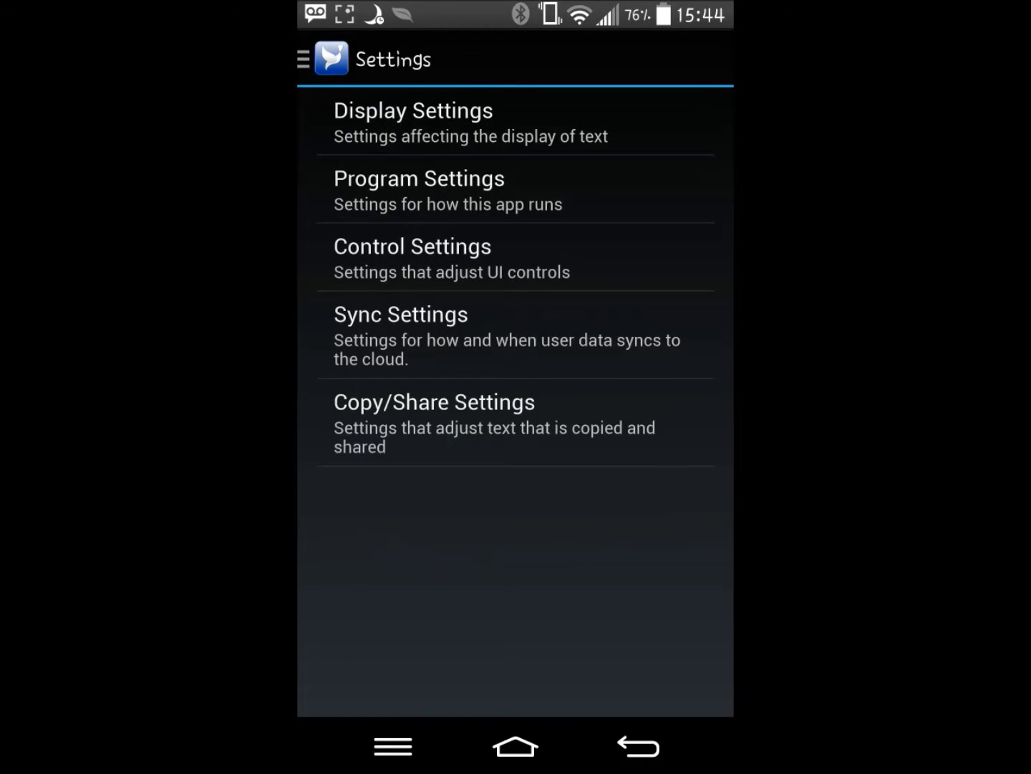
left_click(412, 122)
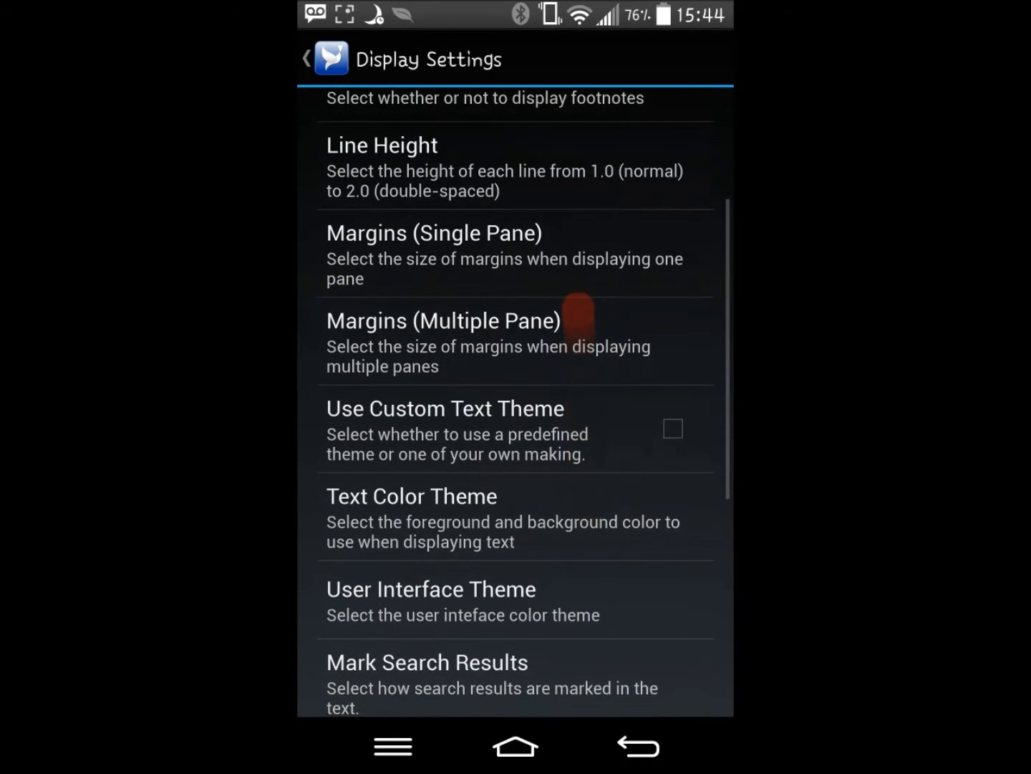
left_click(581, 329)
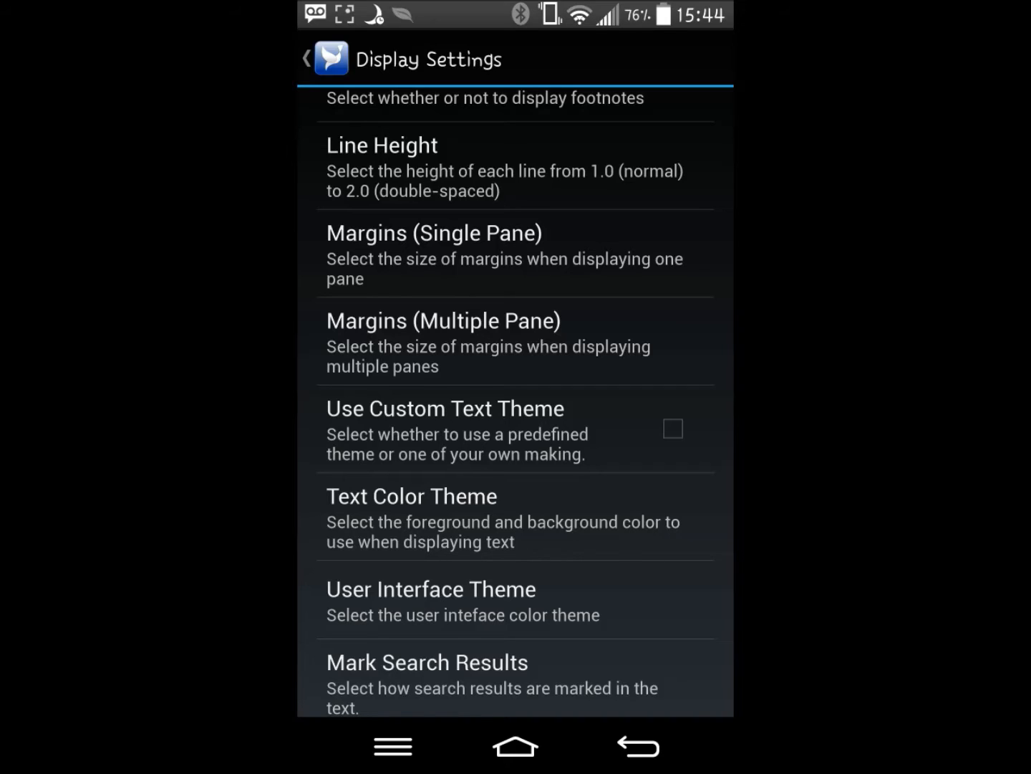
- View the predefined Text Color Theme list and cancel without choosing one
left_click(647, 519)
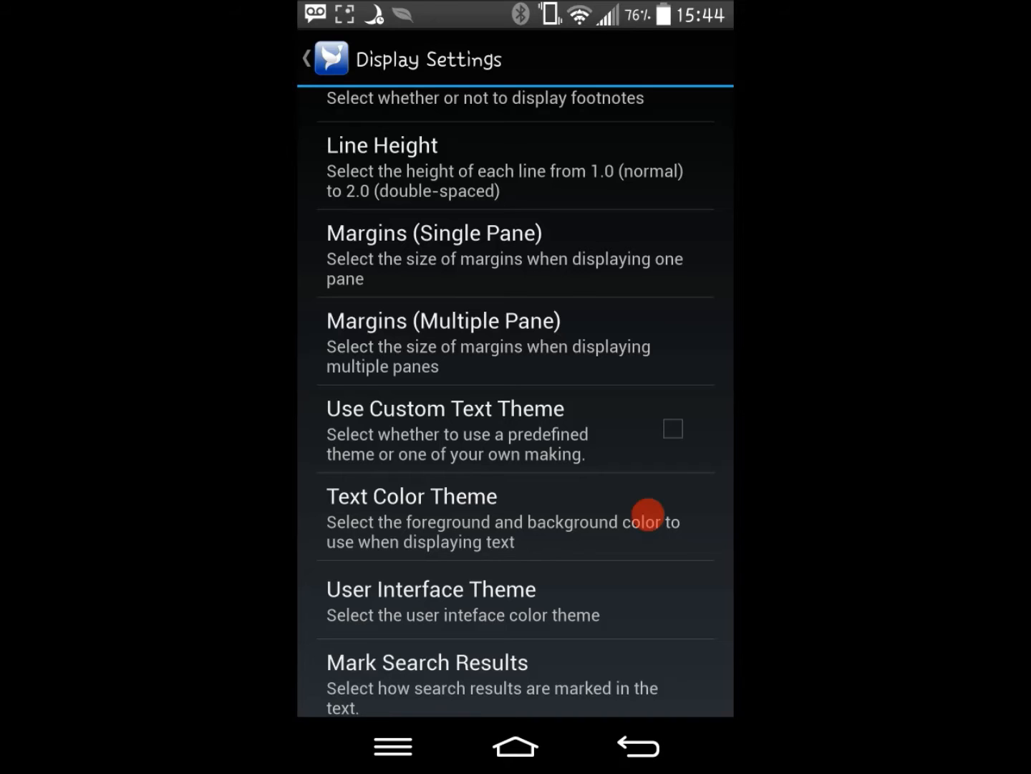
left_click(411, 496)
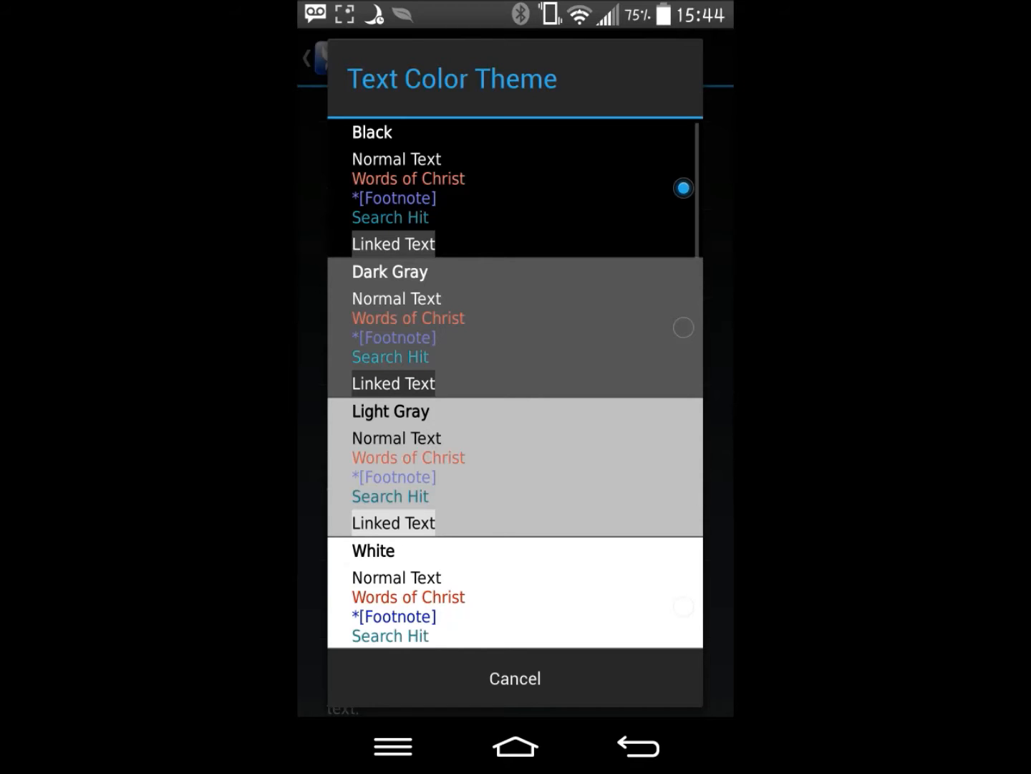
left_click(514, 677)
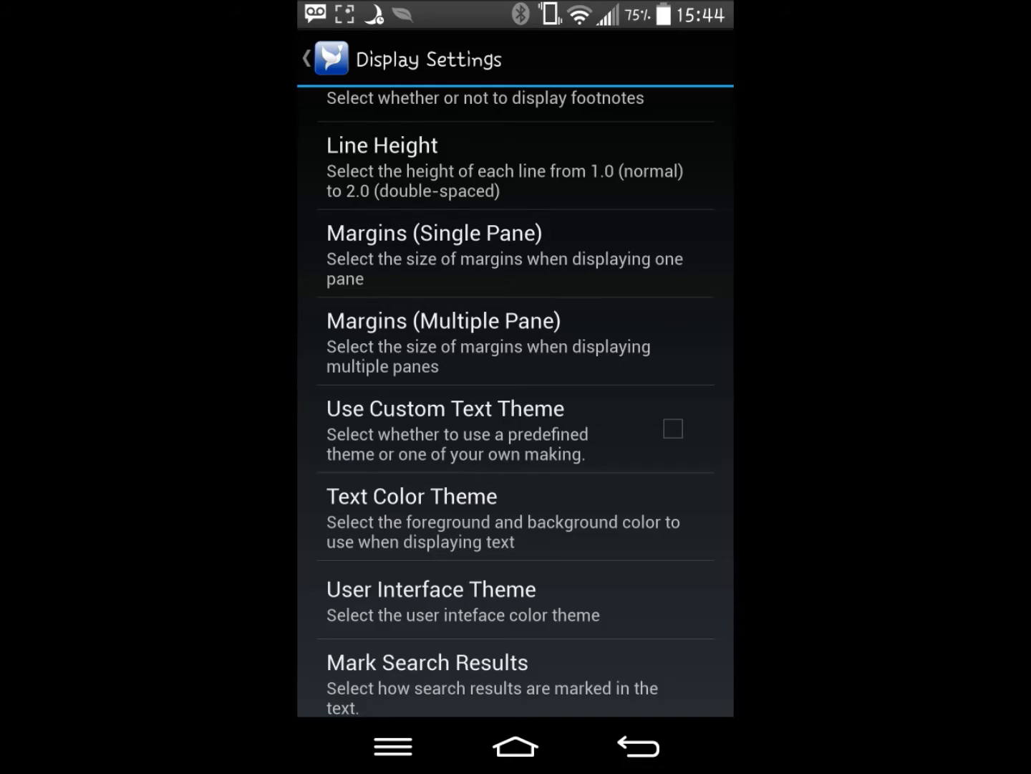
- Enable Use Custom Text Theme and go into its Color Settings
left_click(672, 427)
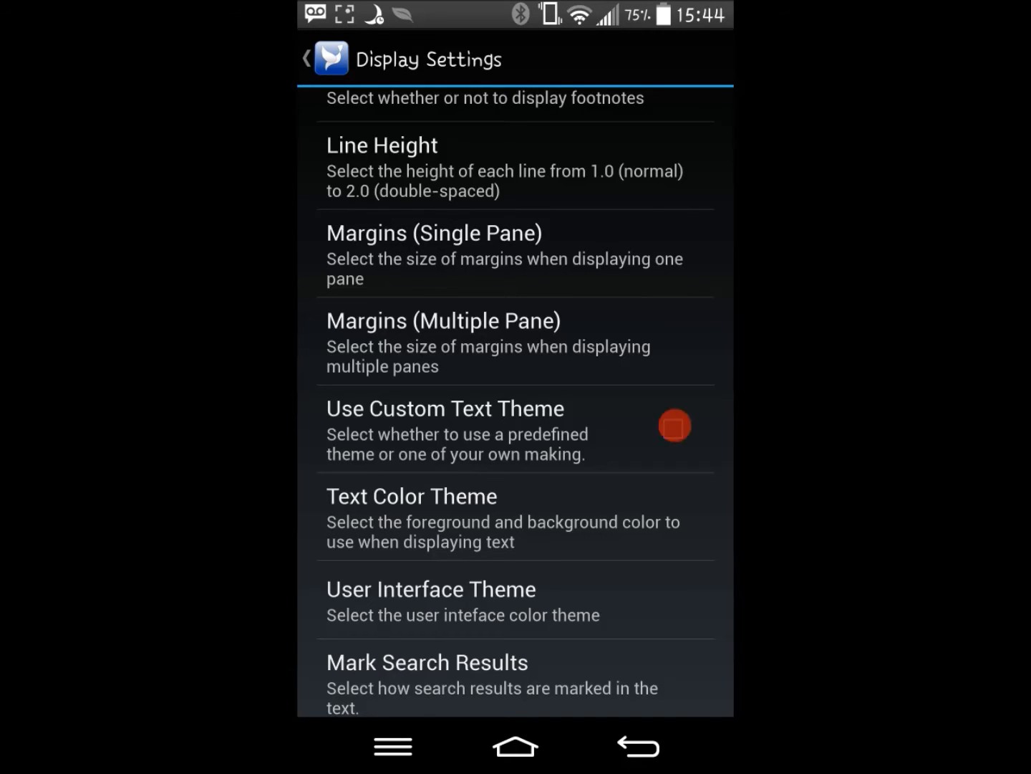
left_click(673, 424)
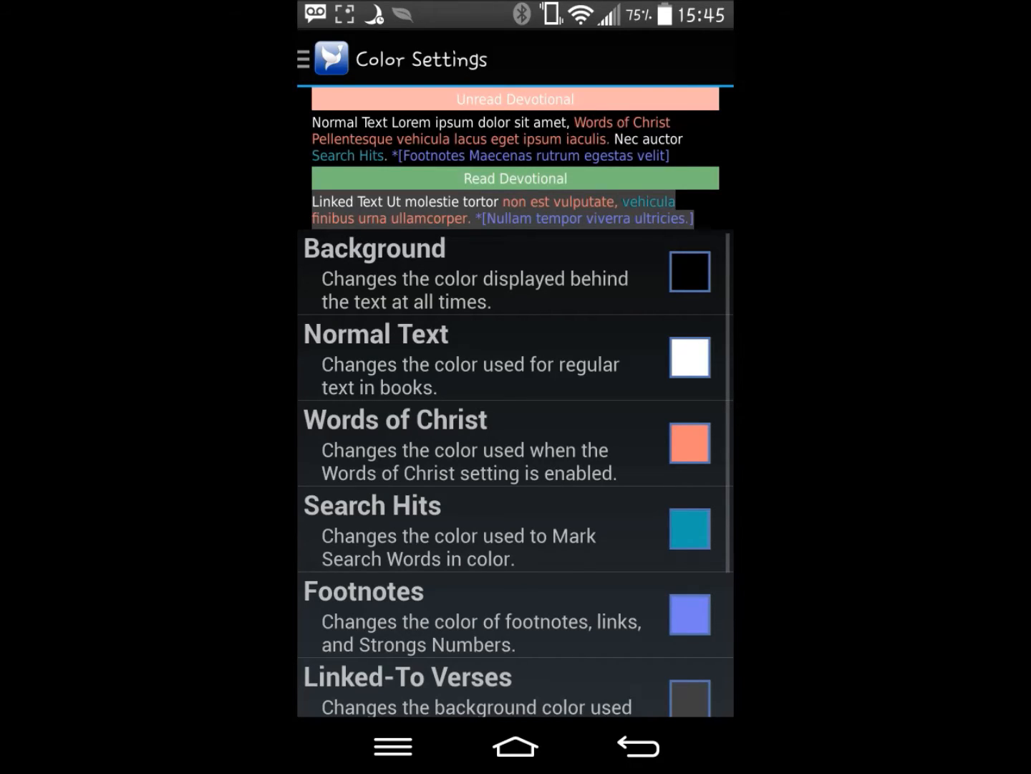
- Scroll the Color Settings list down toward the Background colour swatch
scroll("down", 3)
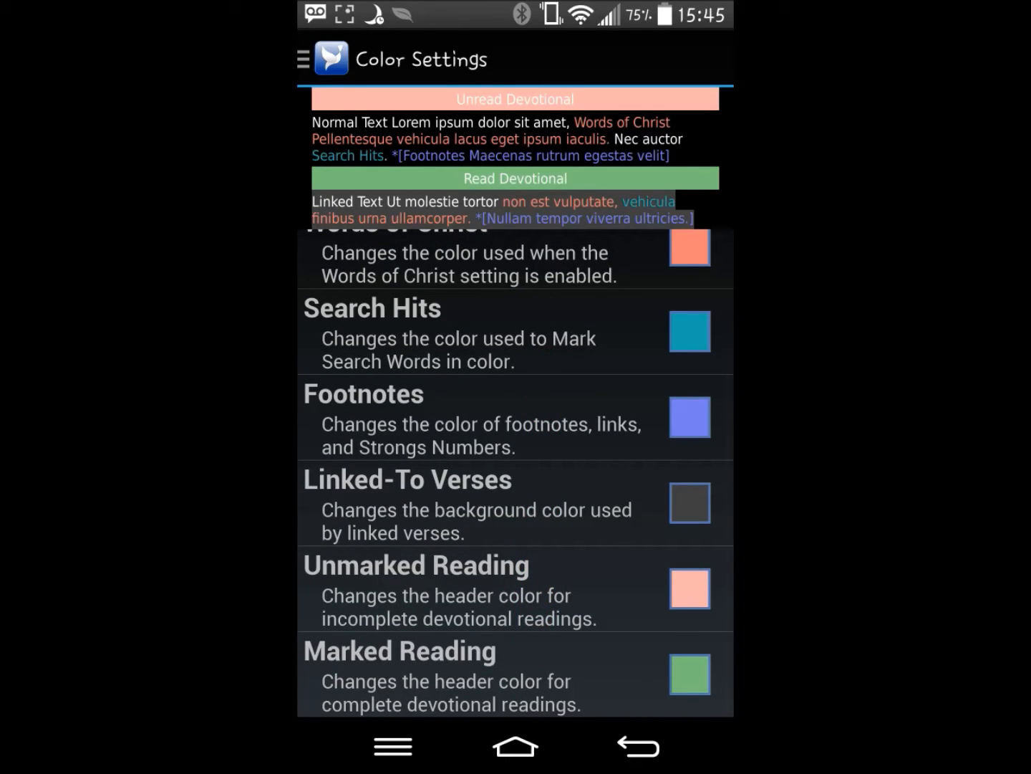
scroll("down", 3)
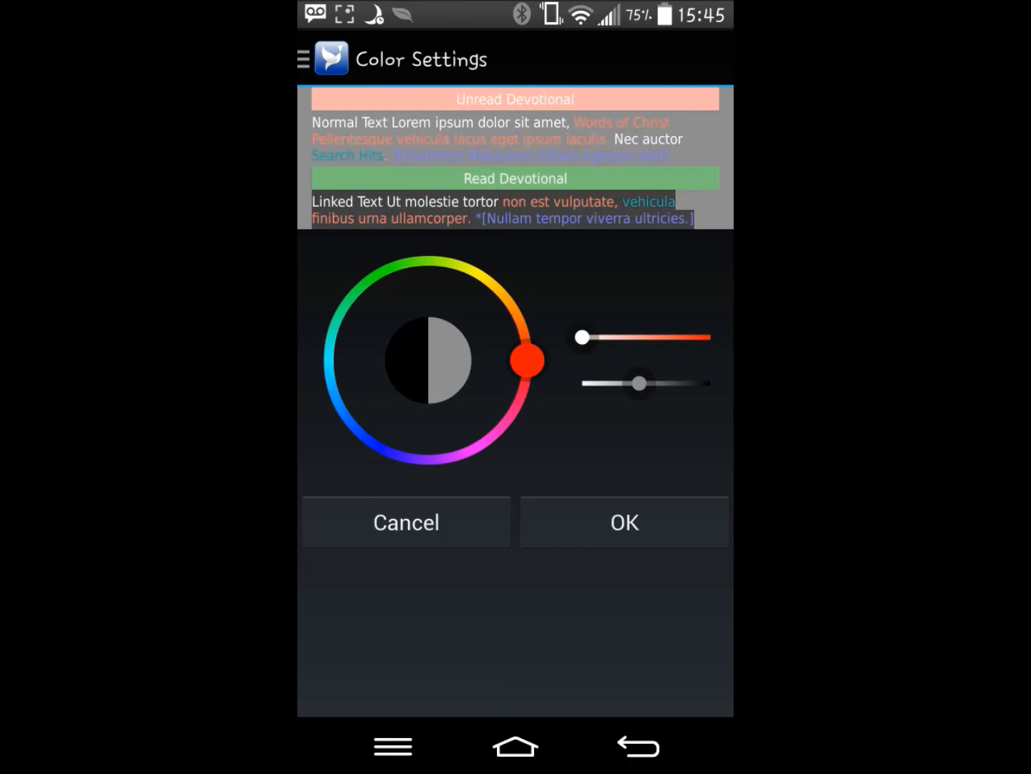
left_click_drag(530, 361, 351, 424)
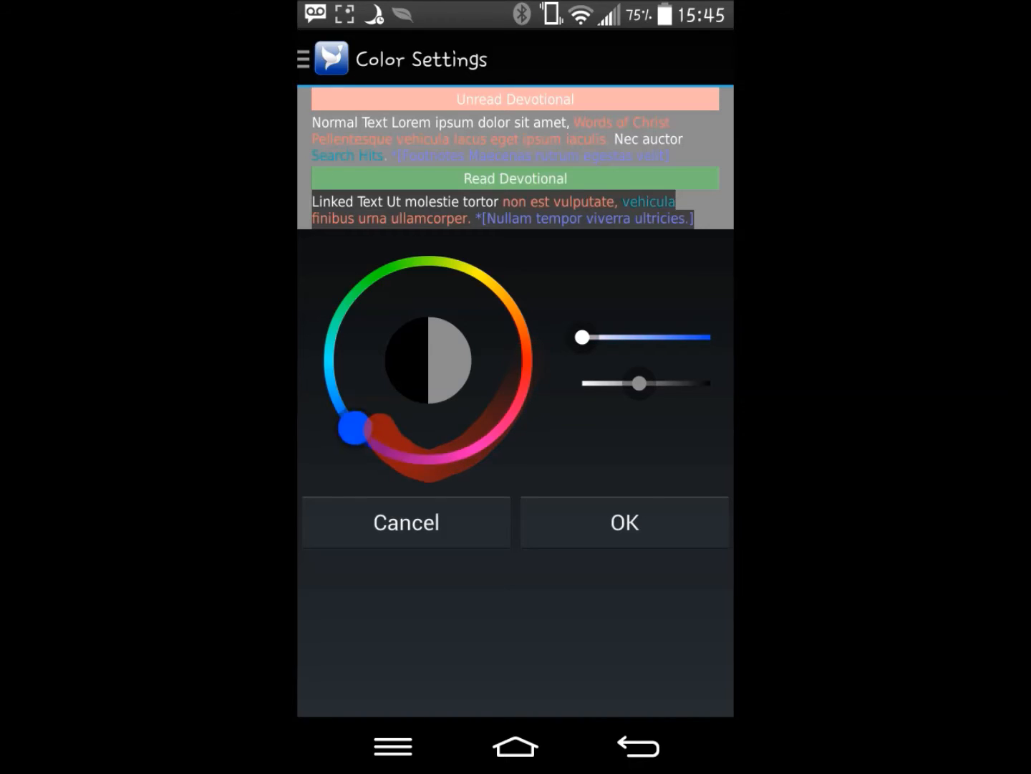
left_click_drag(352, 424, 384, 273)
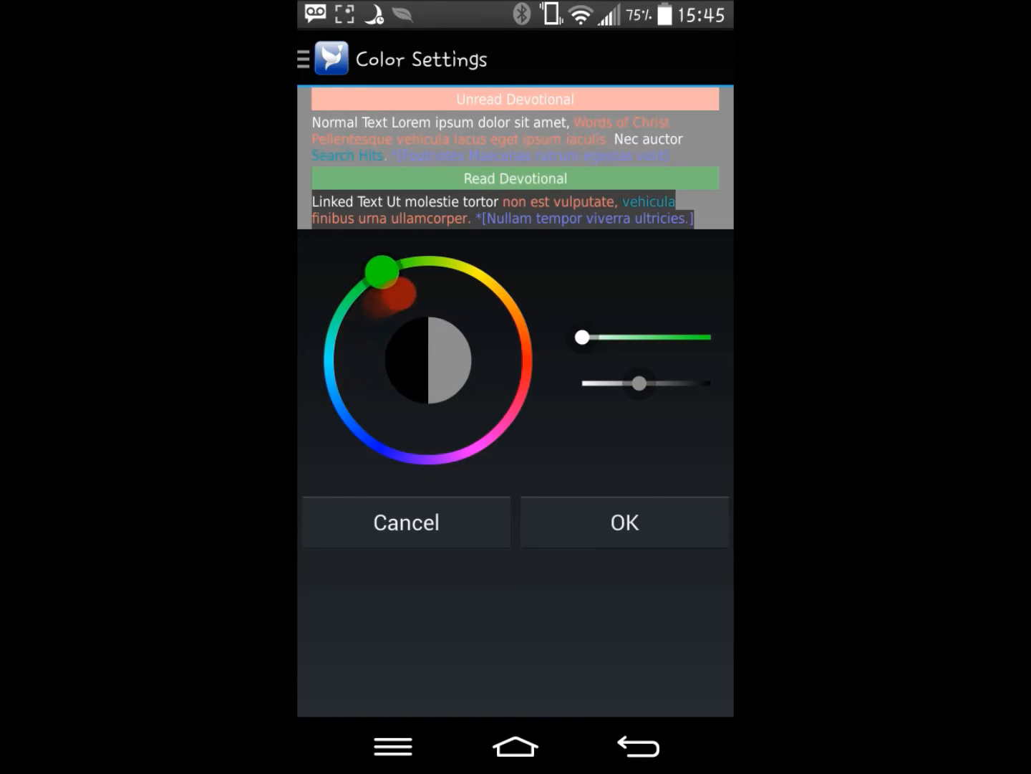
left_click_drag(581, 337, 698, 335)
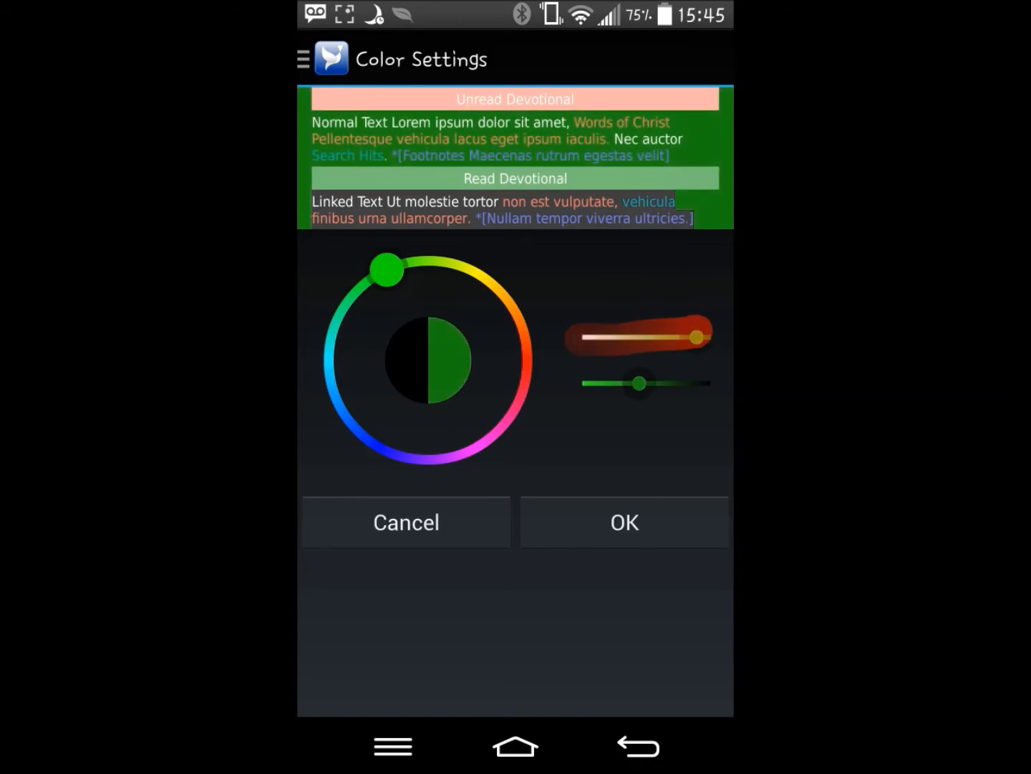
left_click_drag(676, 335, 714, 337)
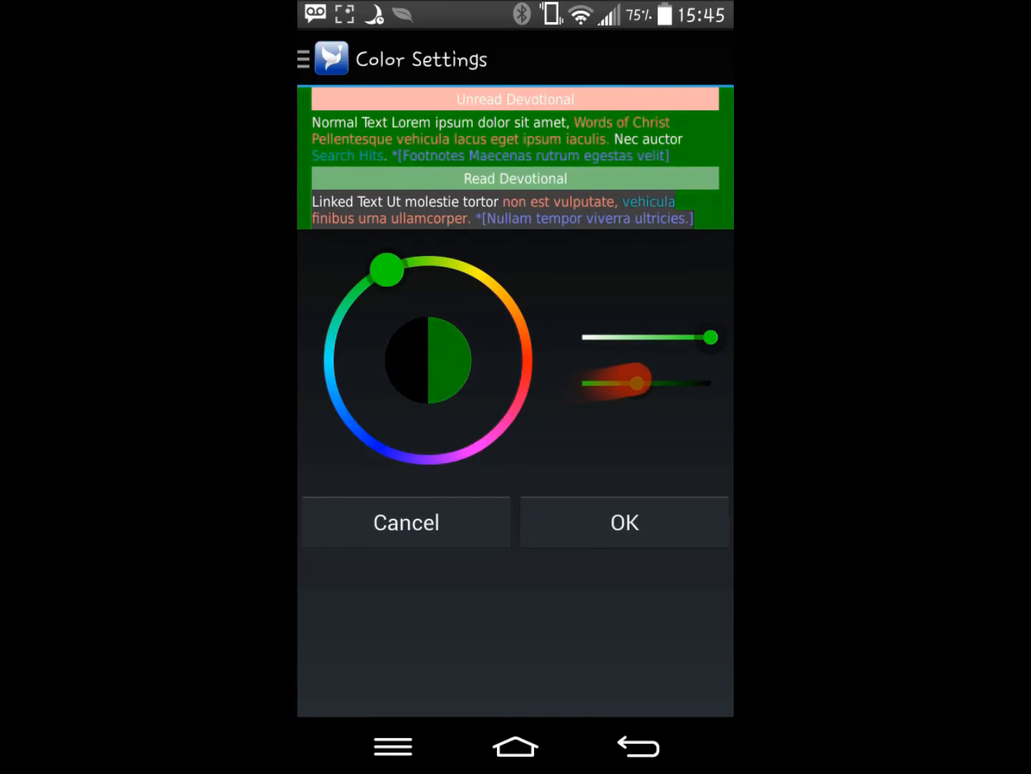
left_click_drag(633, 382, 638, 382)
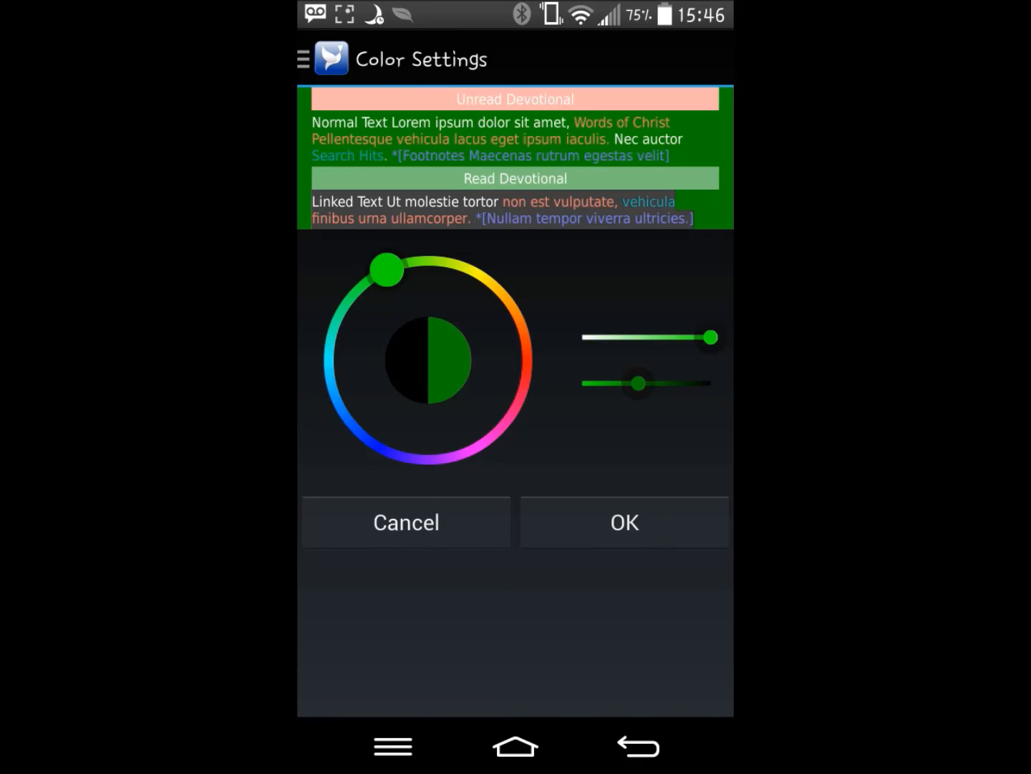
left_click(623, 521)
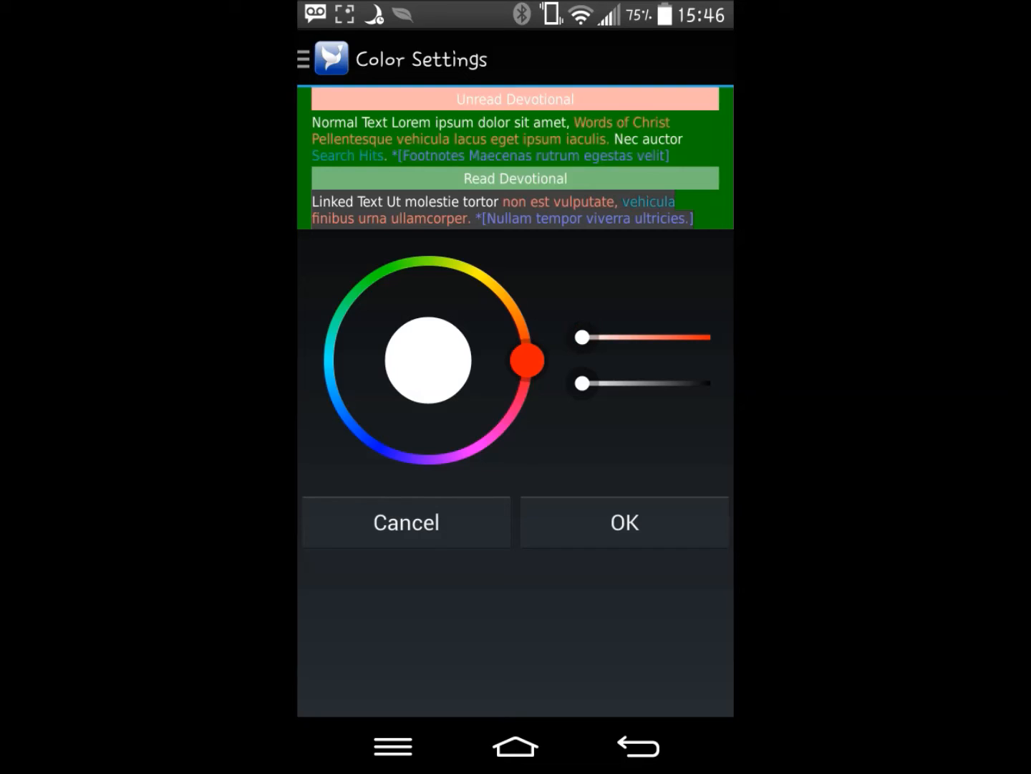
left_click_drag(528, 358, 453, 261)
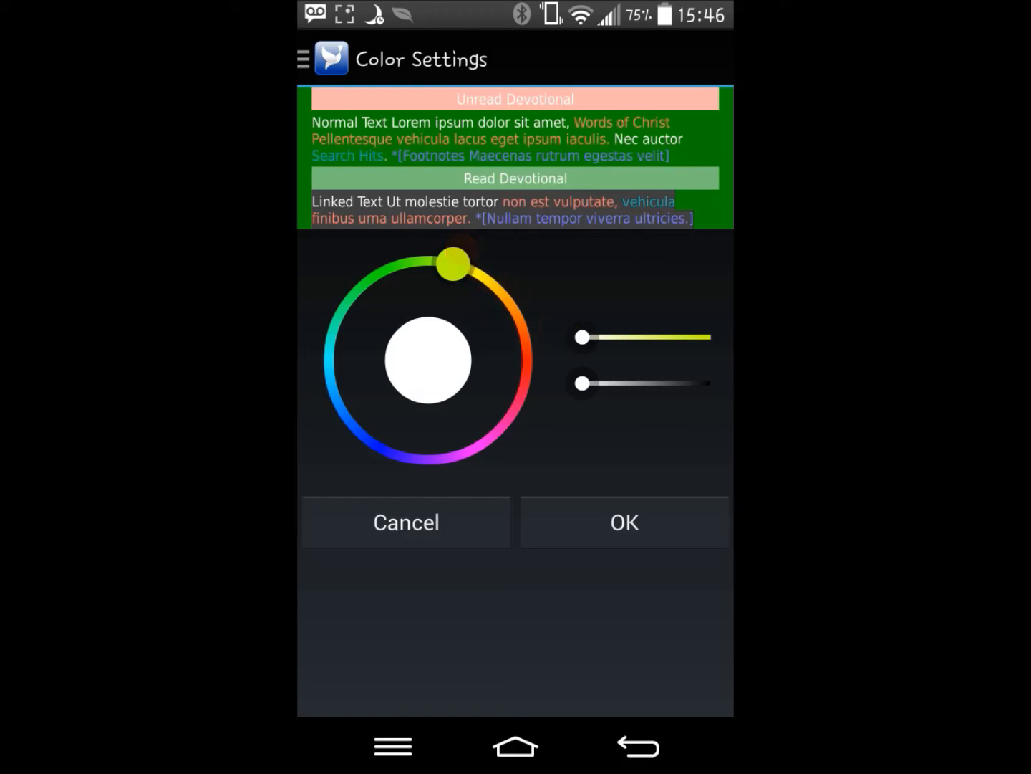
left_click_drag(582, 337, 711, 337)
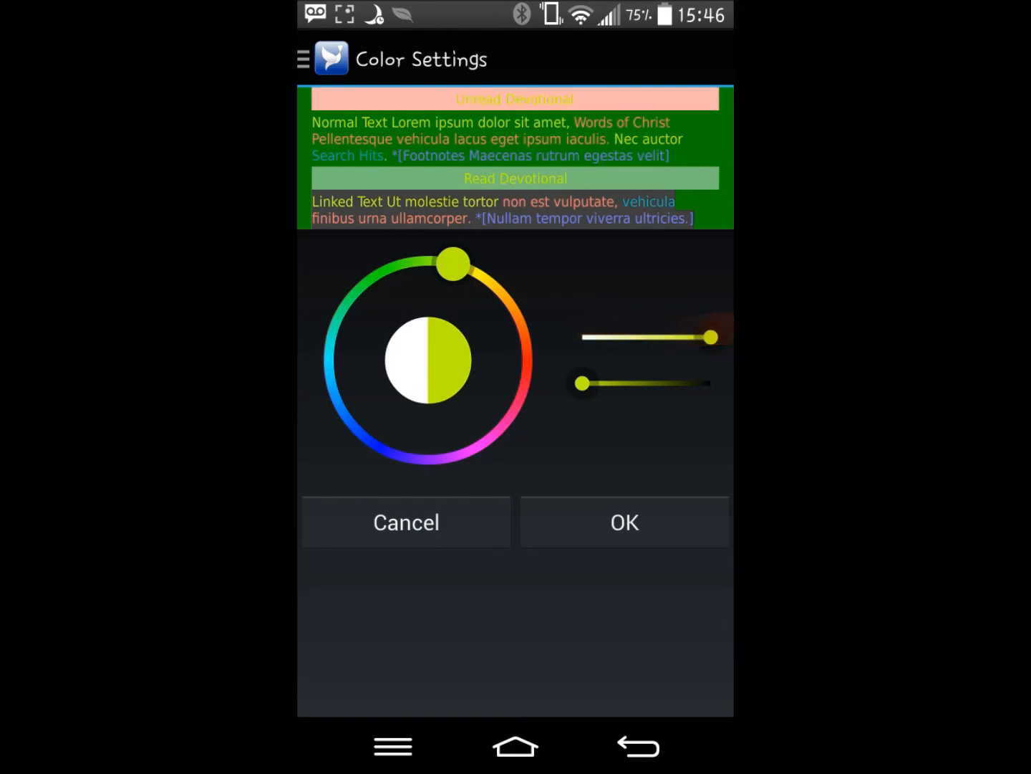
left_click_drag(452, 264, 464, 275)
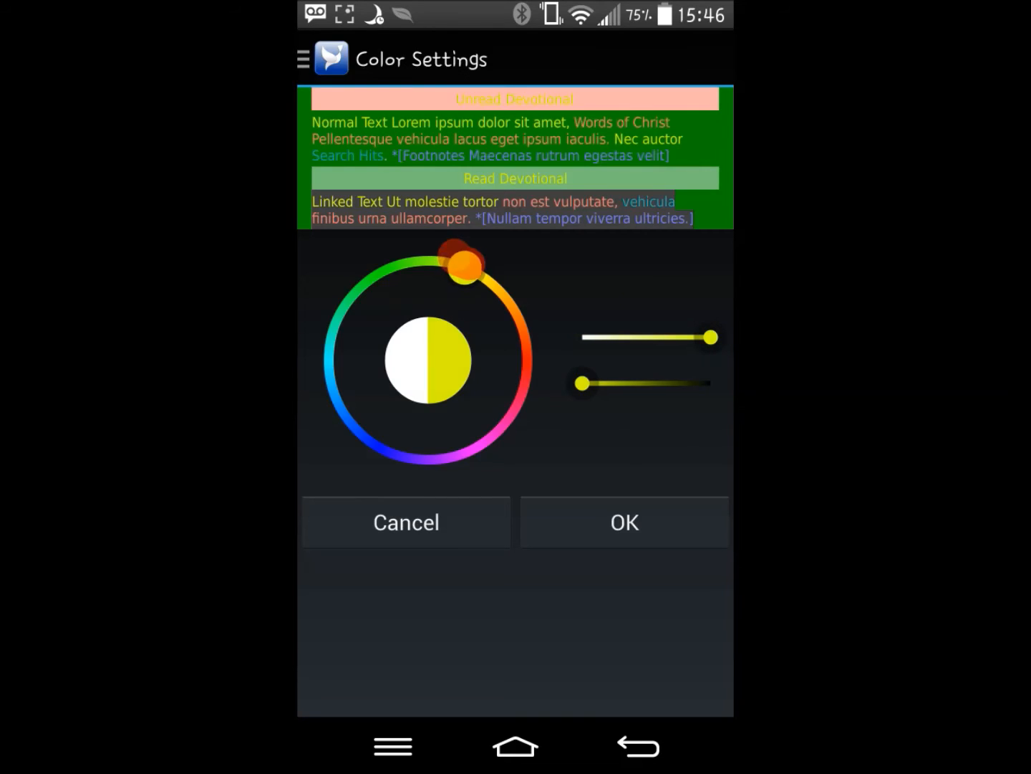
left_click_drag(461, 259, 488, 279)
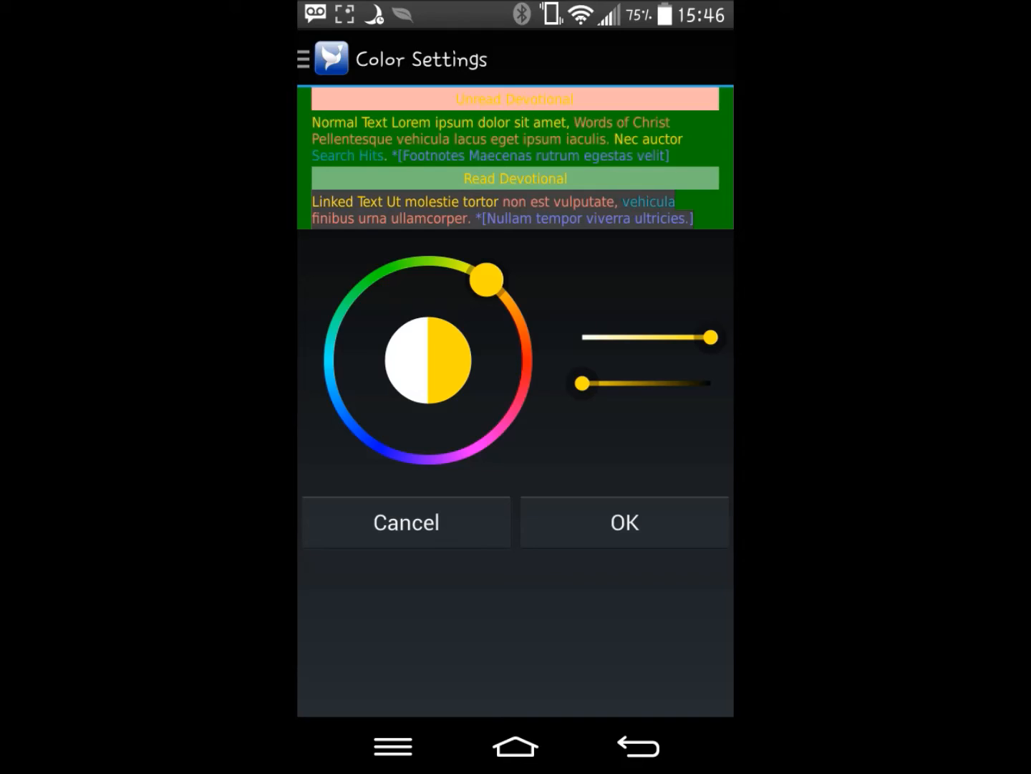
left_click(623, 521)
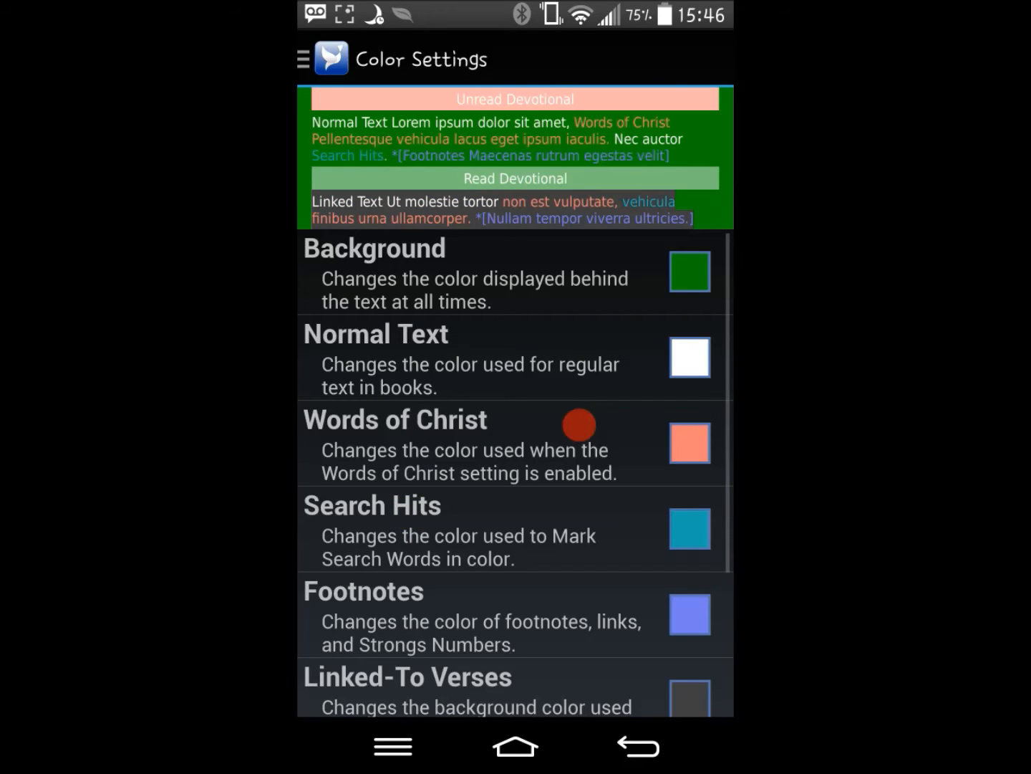
- Change the Words of Christ colour from pale salmon to a fully saturated red and confirm it
left_click(688, 441)
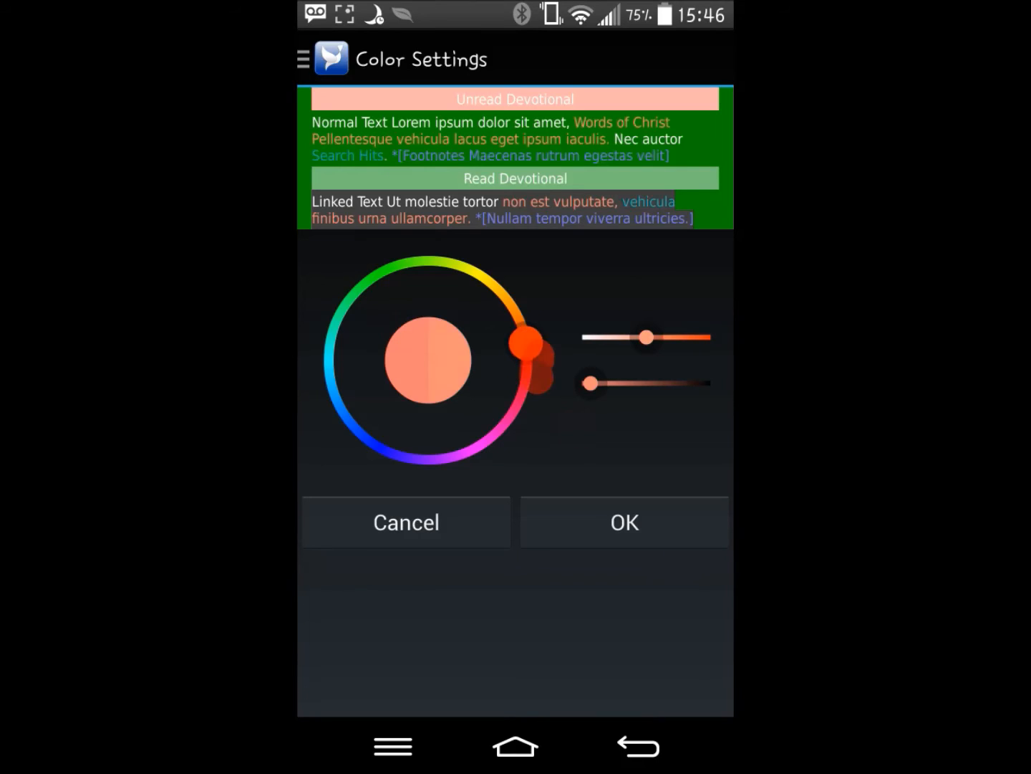
left_click_drag(527, 344, 480, 272)
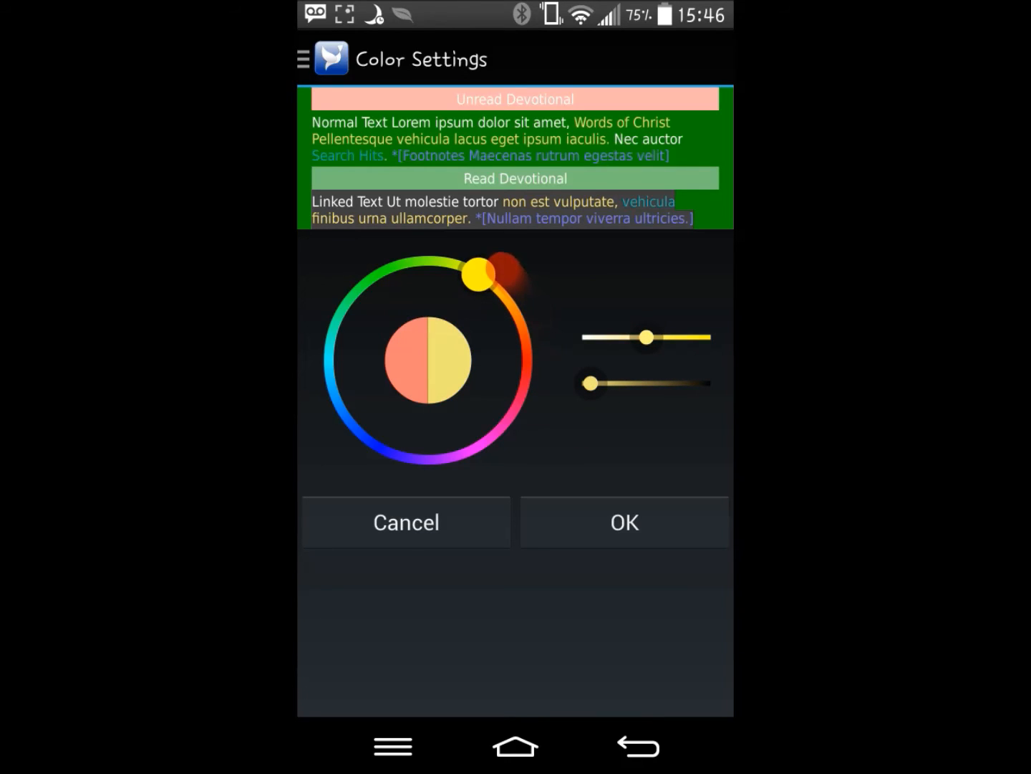
left_click_drag(480, 273, 494, 285)
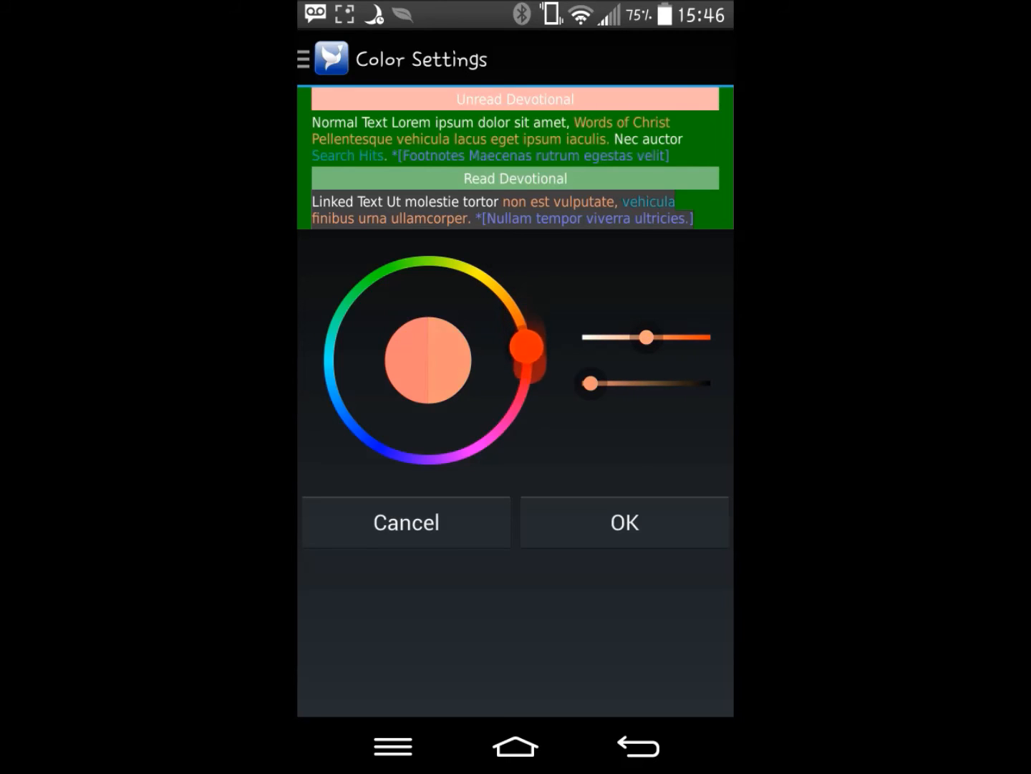
left_click_drag(529, 346, 519, 413)
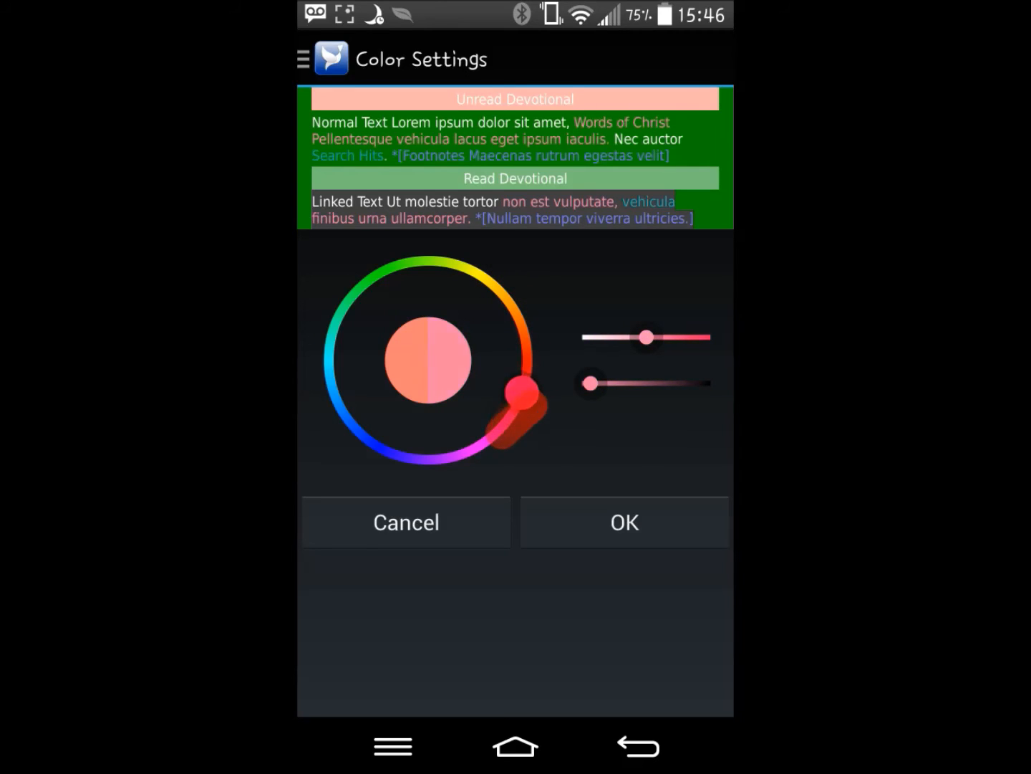
left_click_drag(522, 395, 527, 362)
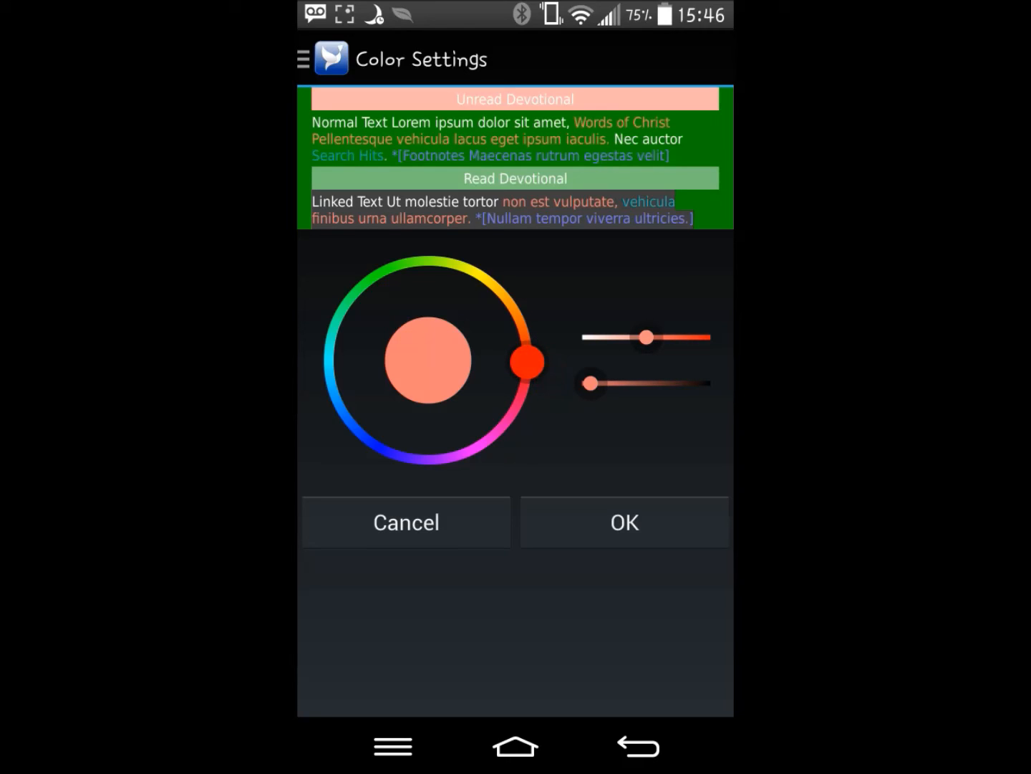
left_click_drag(645, 338, 680, 338)
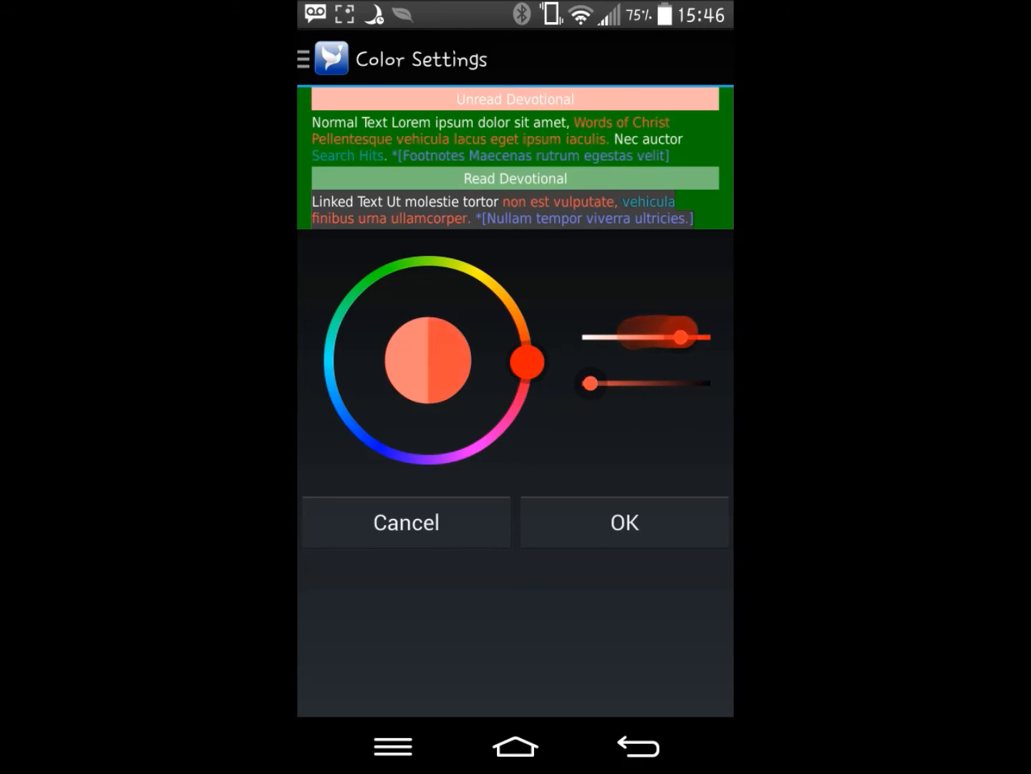
left_click_drag(680, 335, 713, 333)
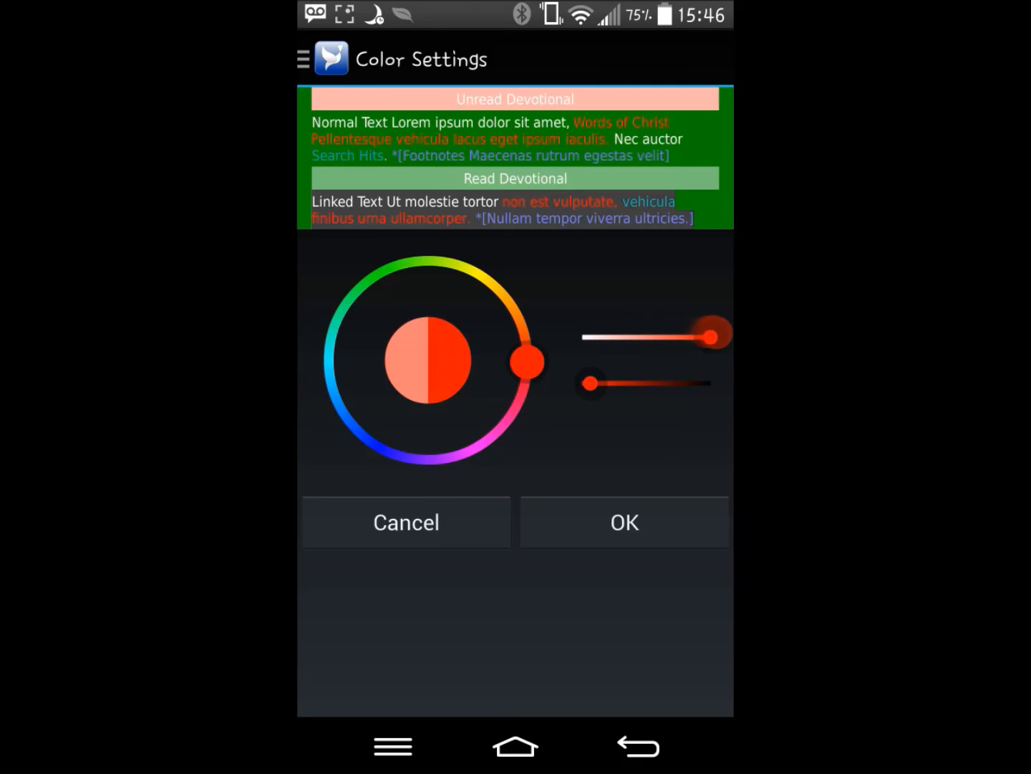
left_click_drag(713, 332, 709, 337)
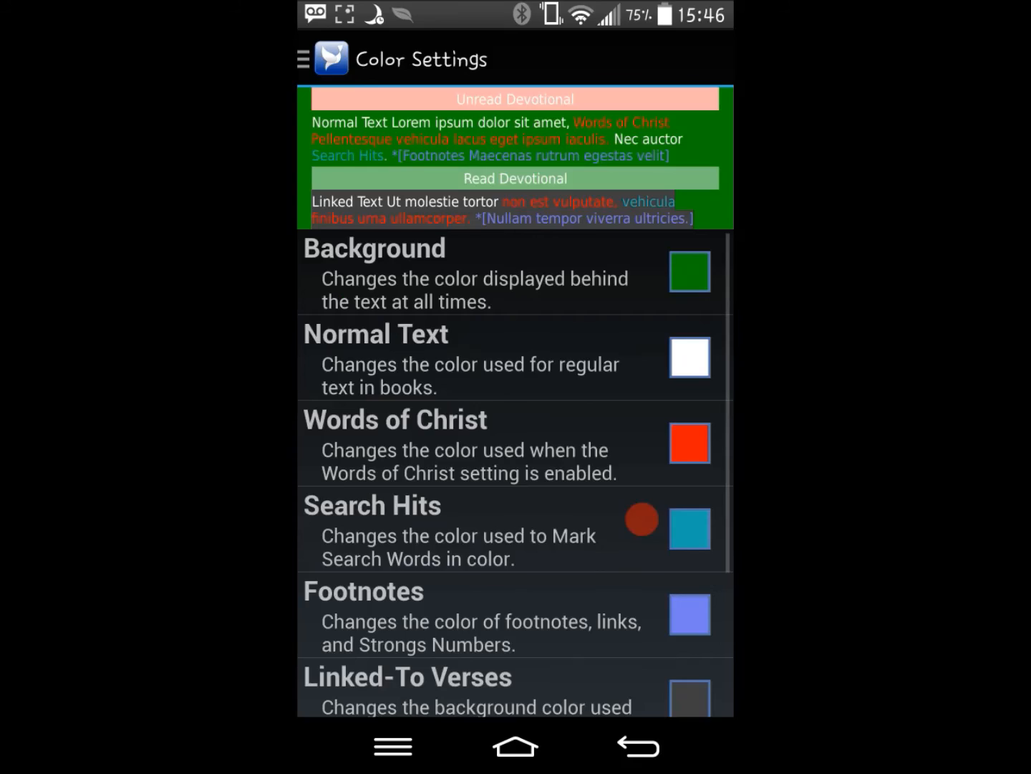
scroll("down", 3)
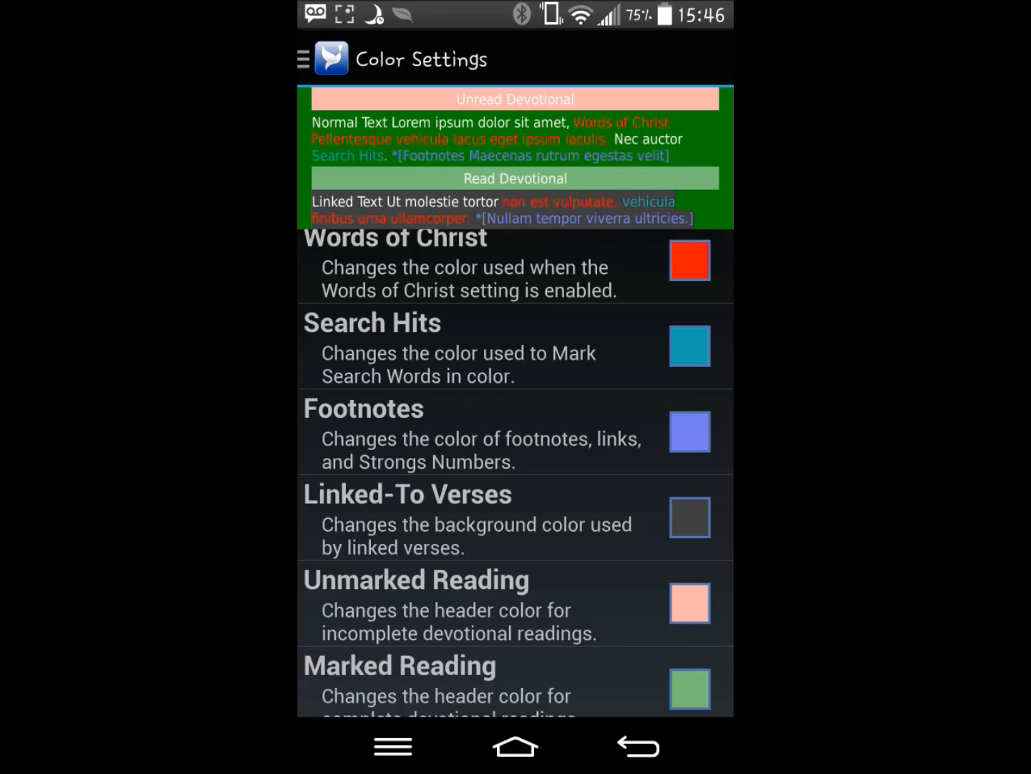
- Go to the Read screen to see Hebrews 3:12 on the new green background, then reopen the drawer
left_click(306, 57)
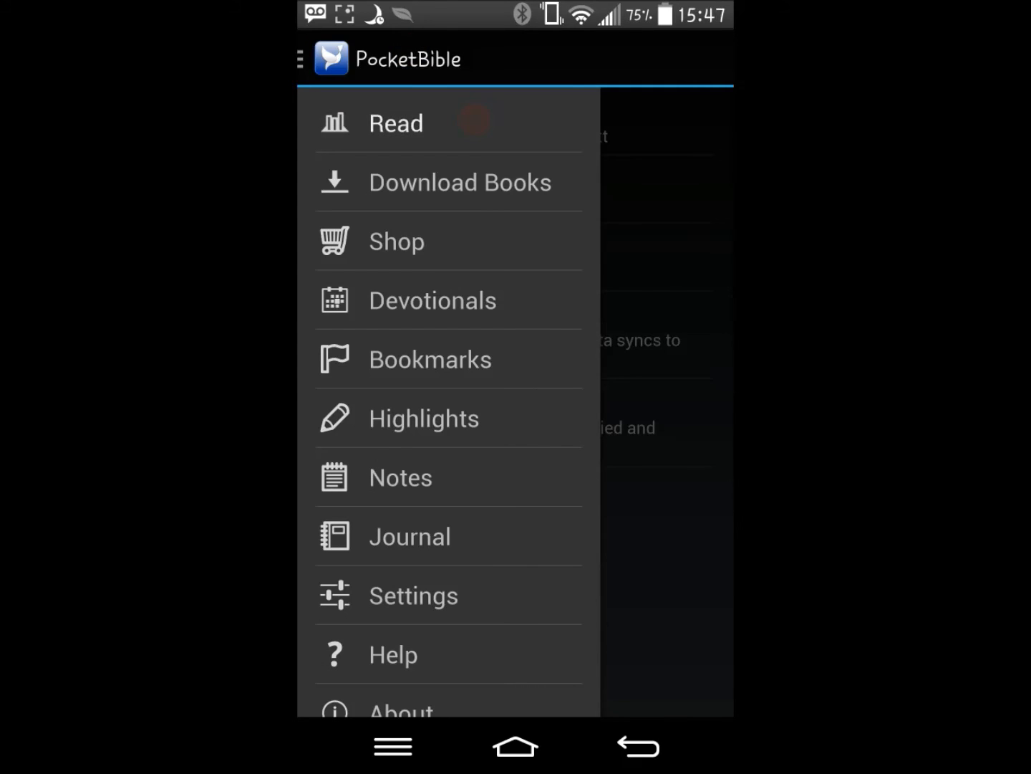
left_click(395, 123)
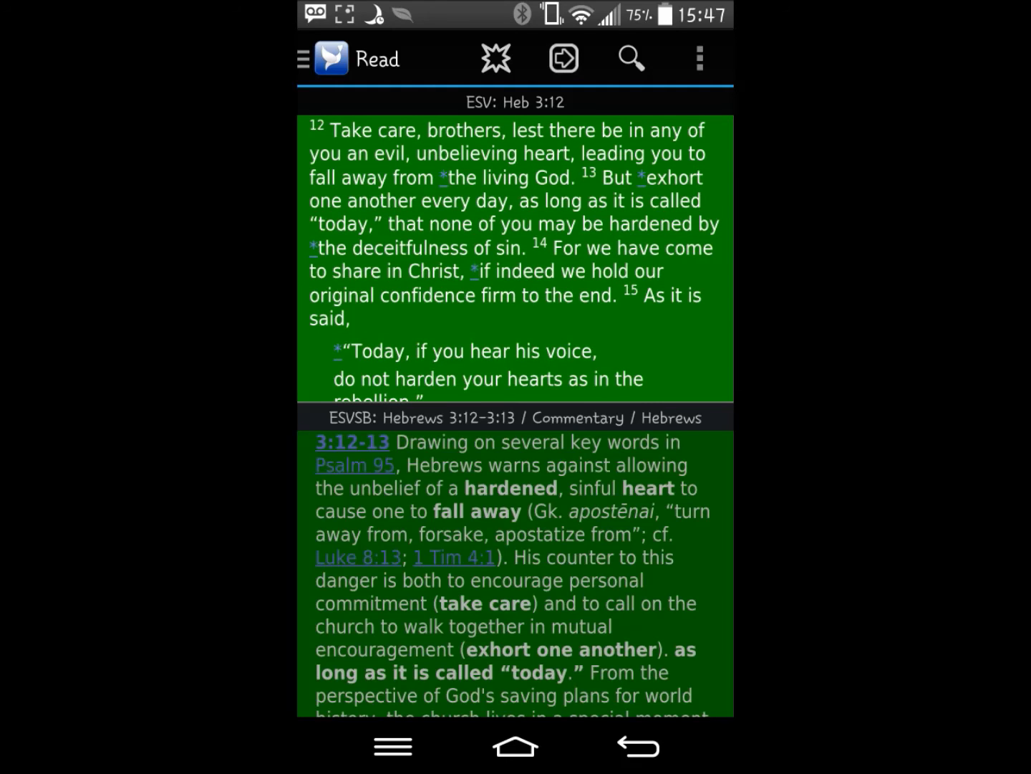
left_click(303, 58)
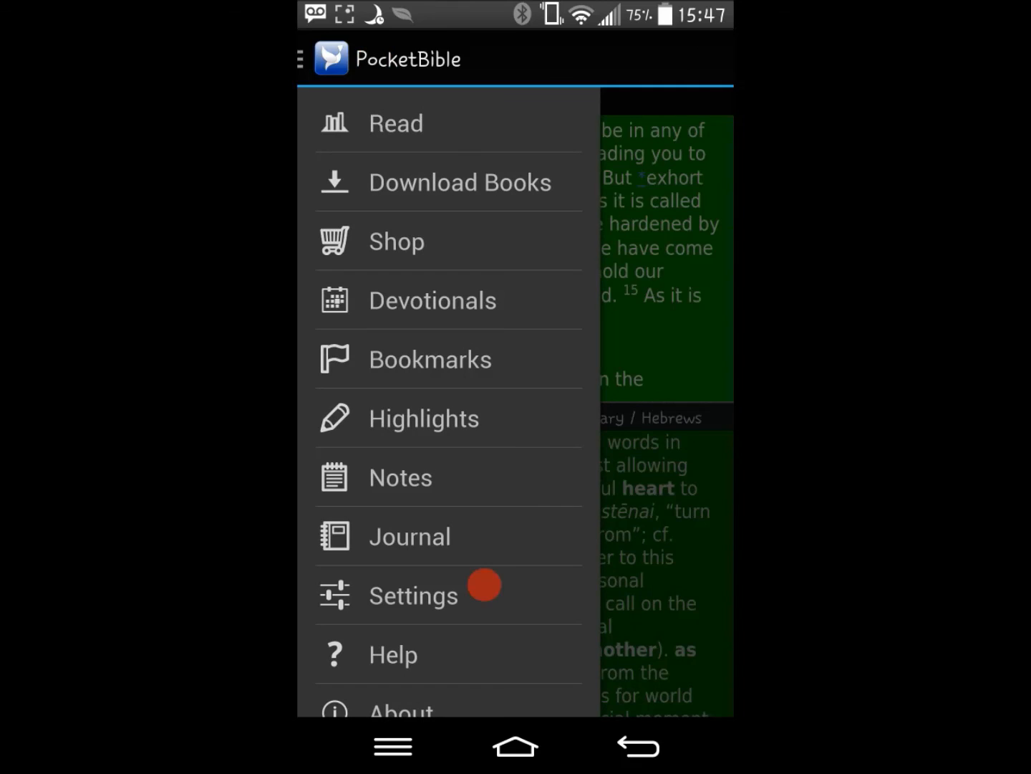
- In Display Settings, uncheck Use Custom Text Theme and return to the main Settings list
left_click(412, 596)
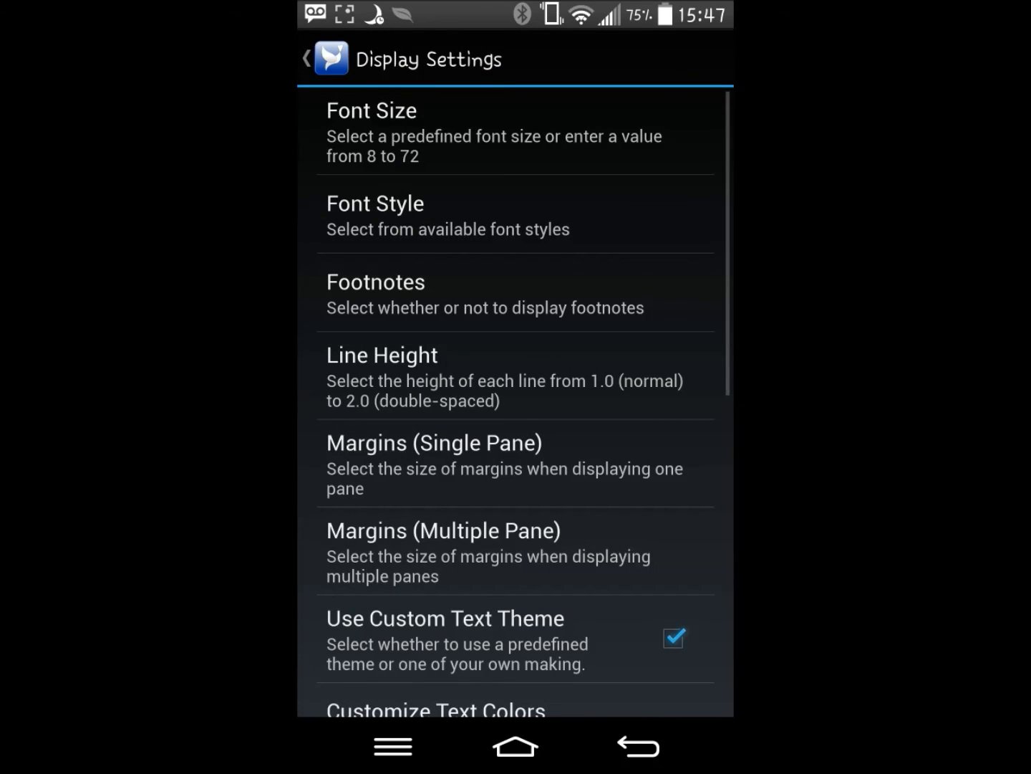
left_click(674, 638)
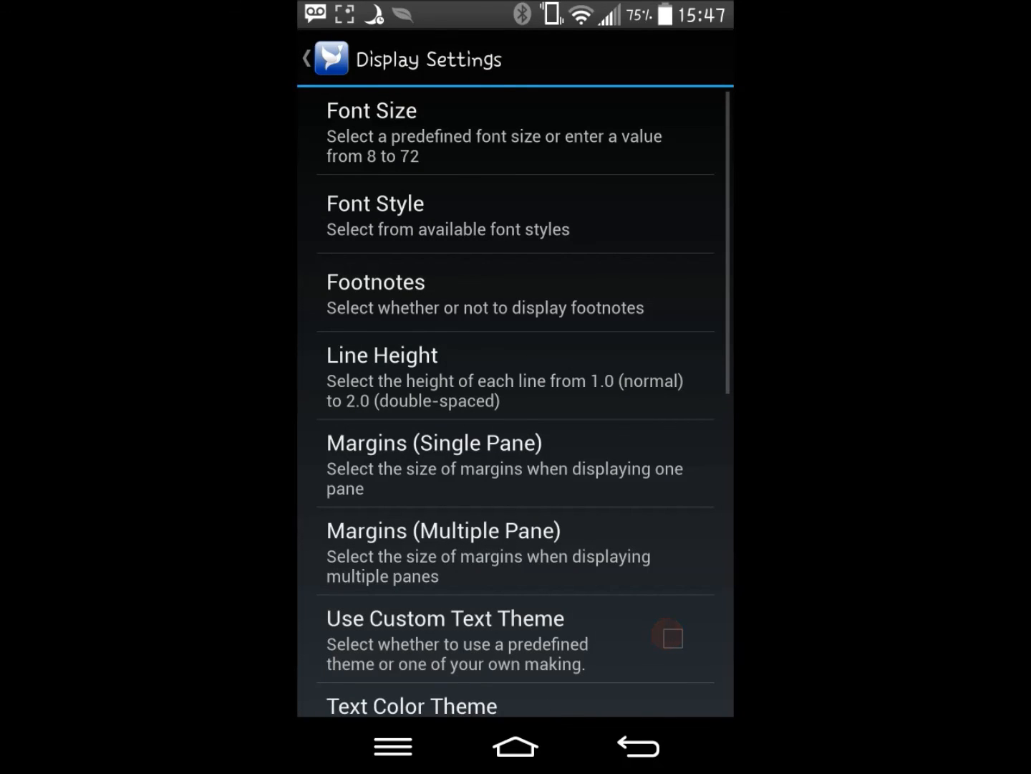
left_click(307, 58)
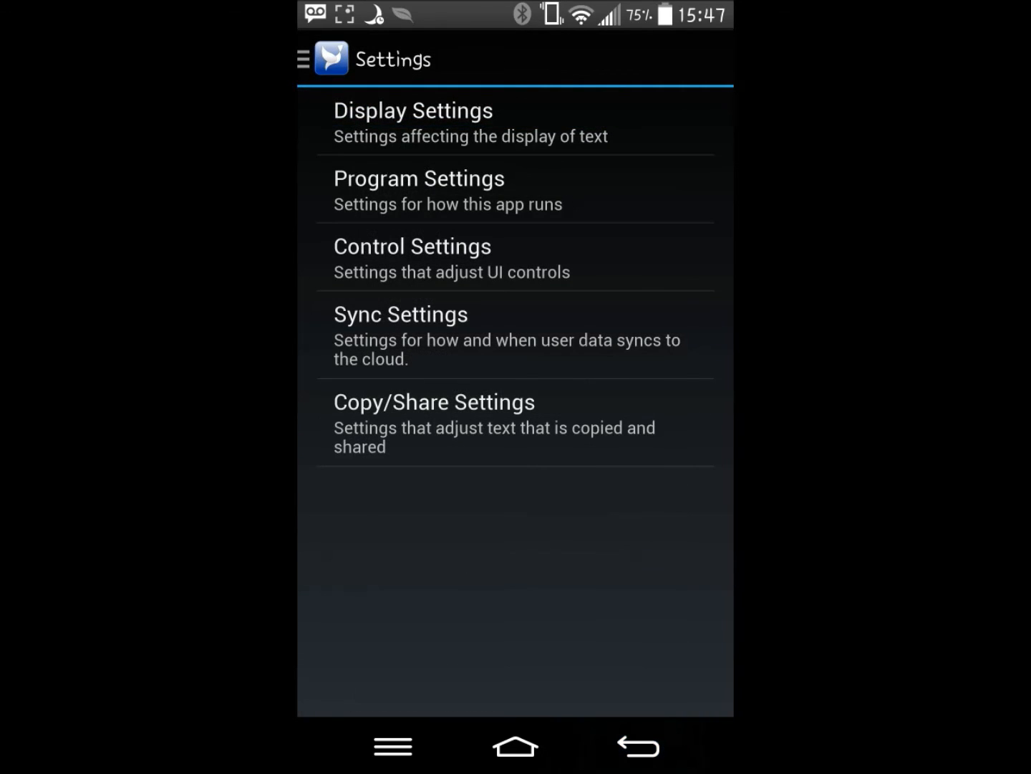